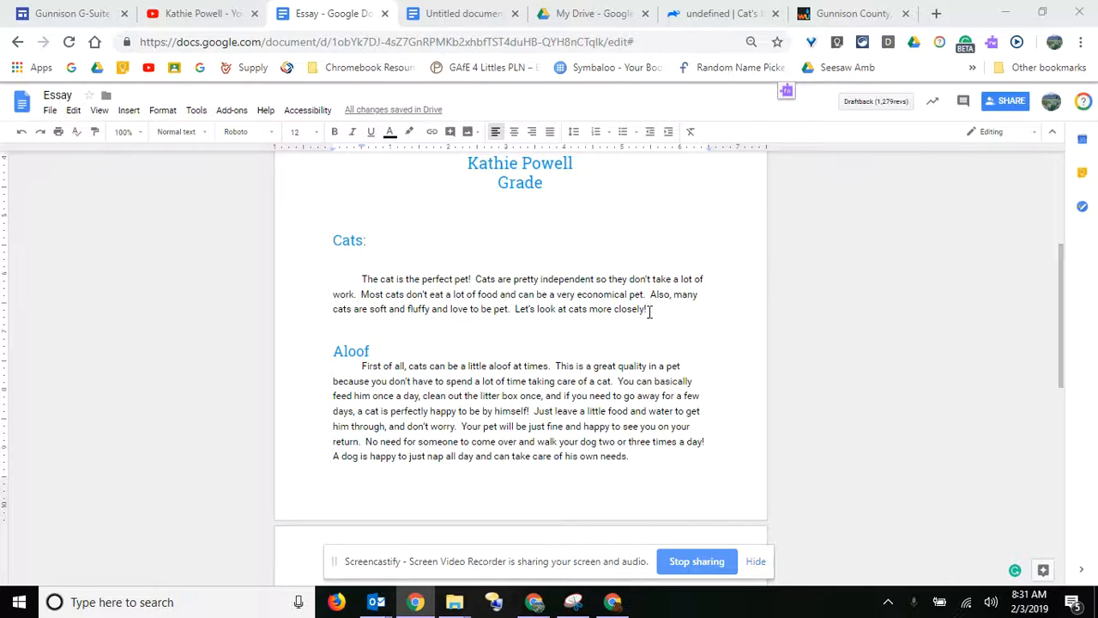
# Select the whole introductory paragraph under the Cats heading.
pyautogui.moveTo(367, 293); pyautogui.dragTo(645, 309)
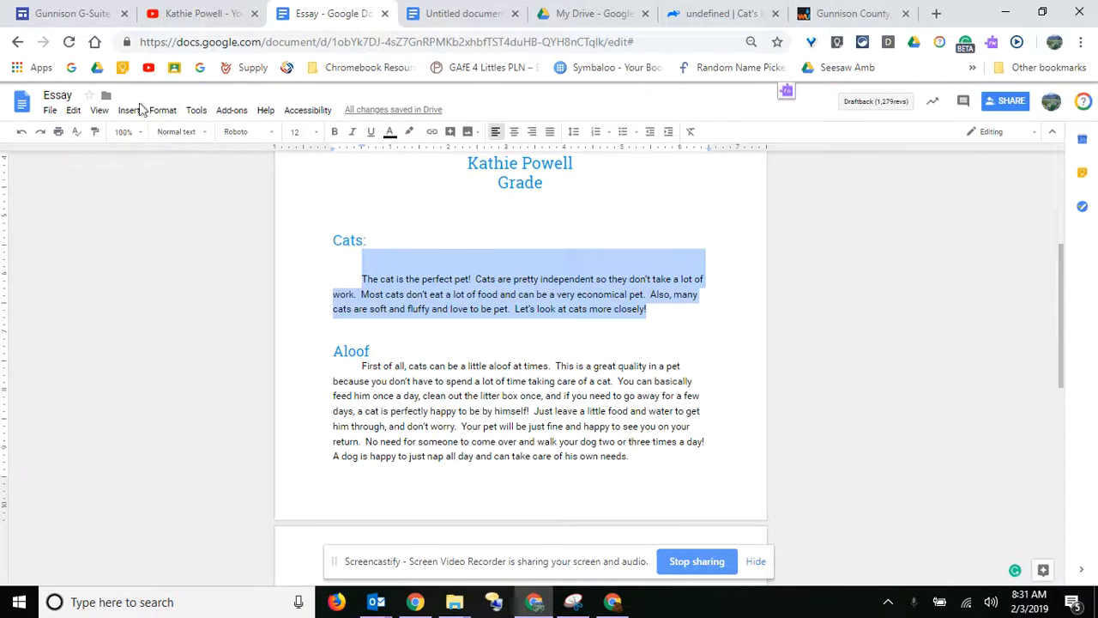
# Draft a comment on the intro paragraph reading "This is a great introductory paragraph".
pyautogui.click(127, 110)
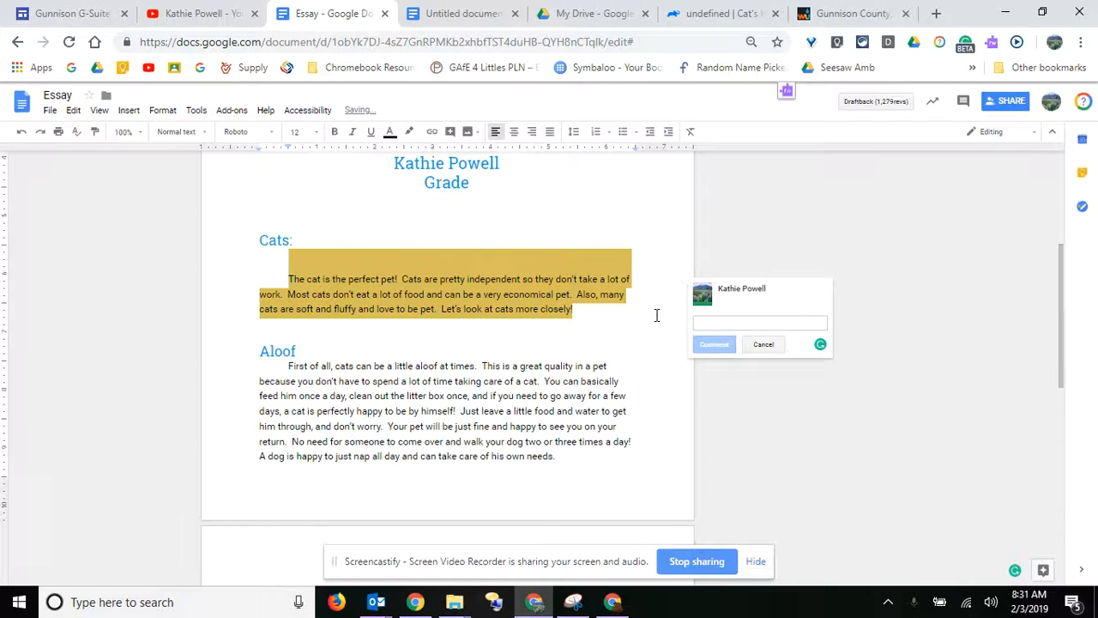
pyautogui.write('Thi')
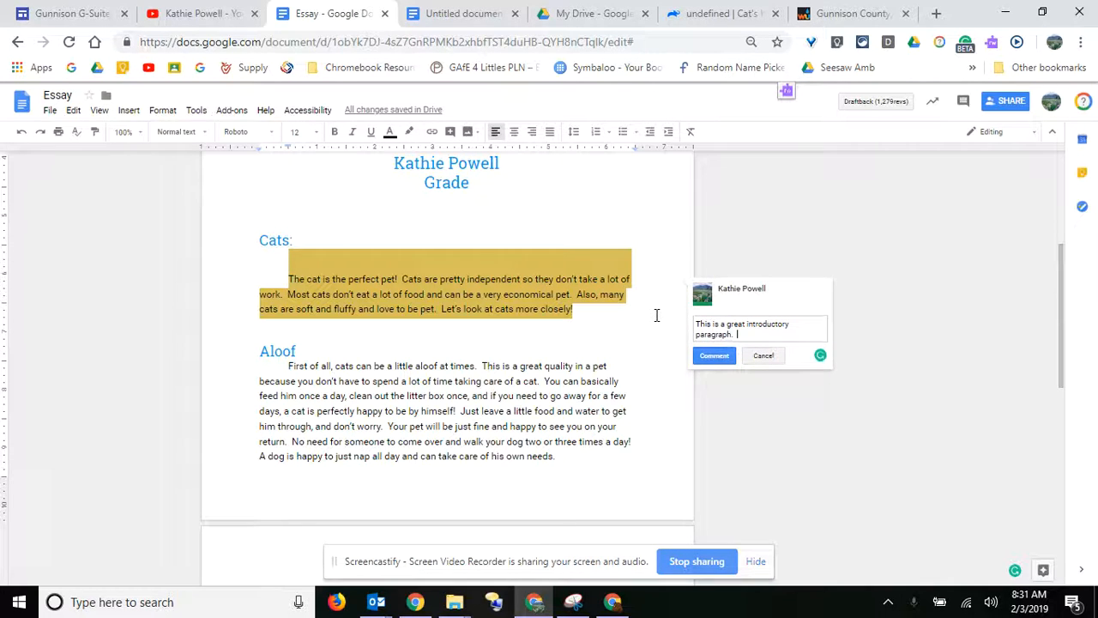
# Post the comment, then delete the comment thread via its more-options menu and confirm.
pyautogui.click(714, 356)
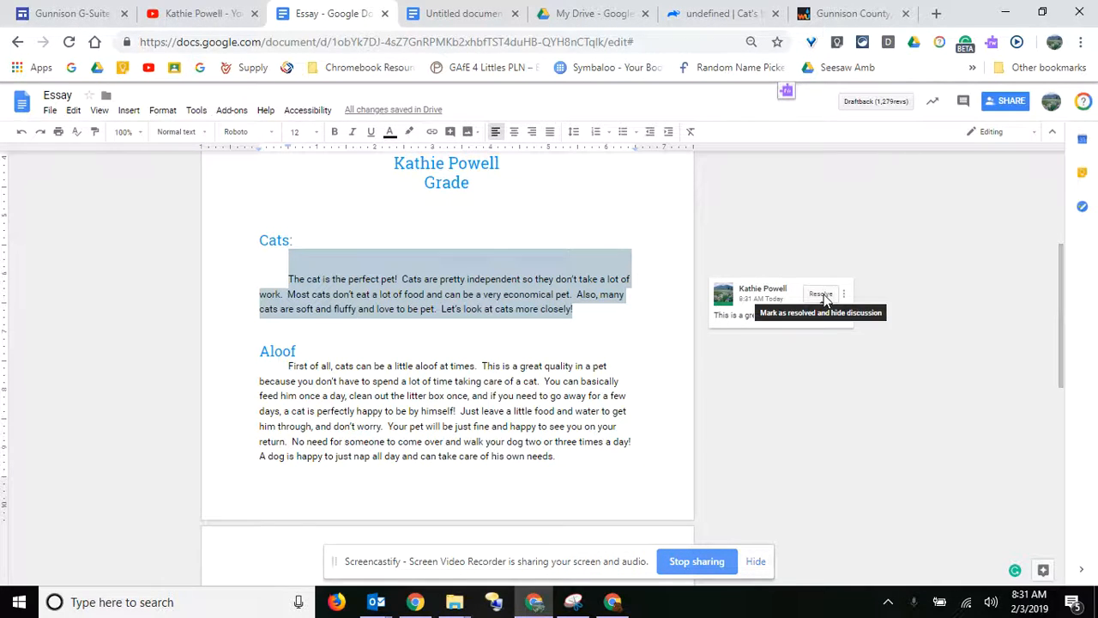
pyautogui.click(845, 294)
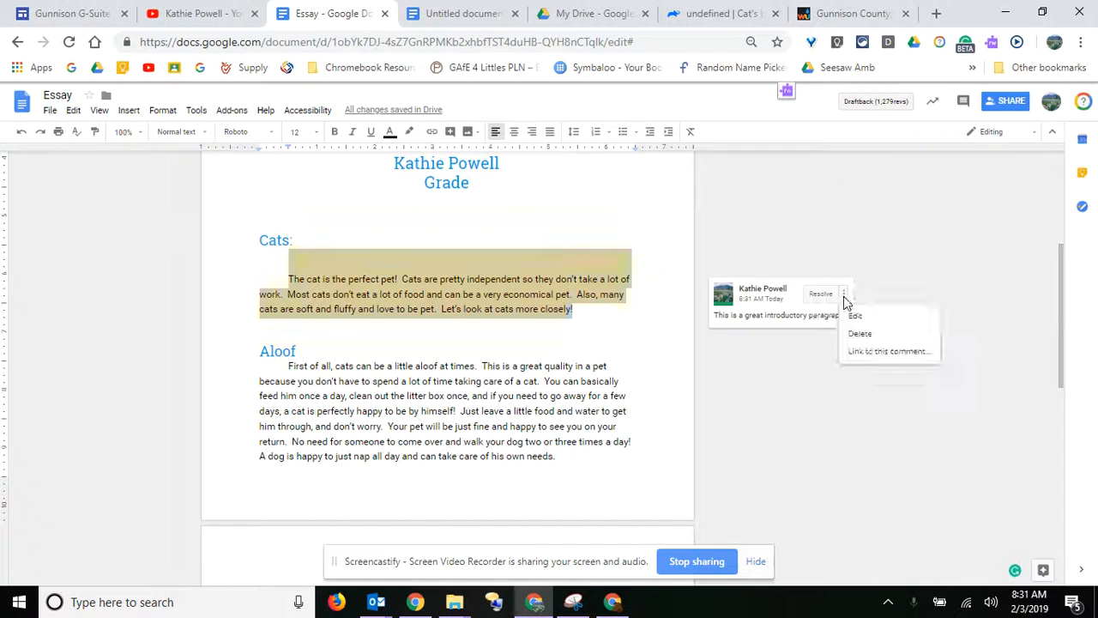
pyautogui.moveTo(860, 333)
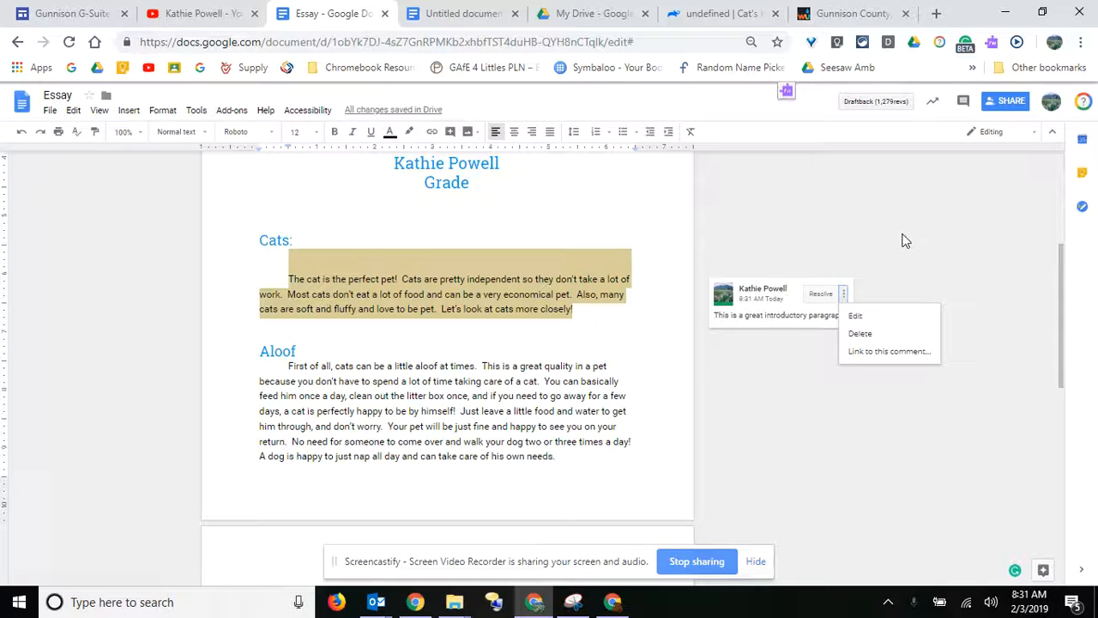
pyautogui.click(859, 333)
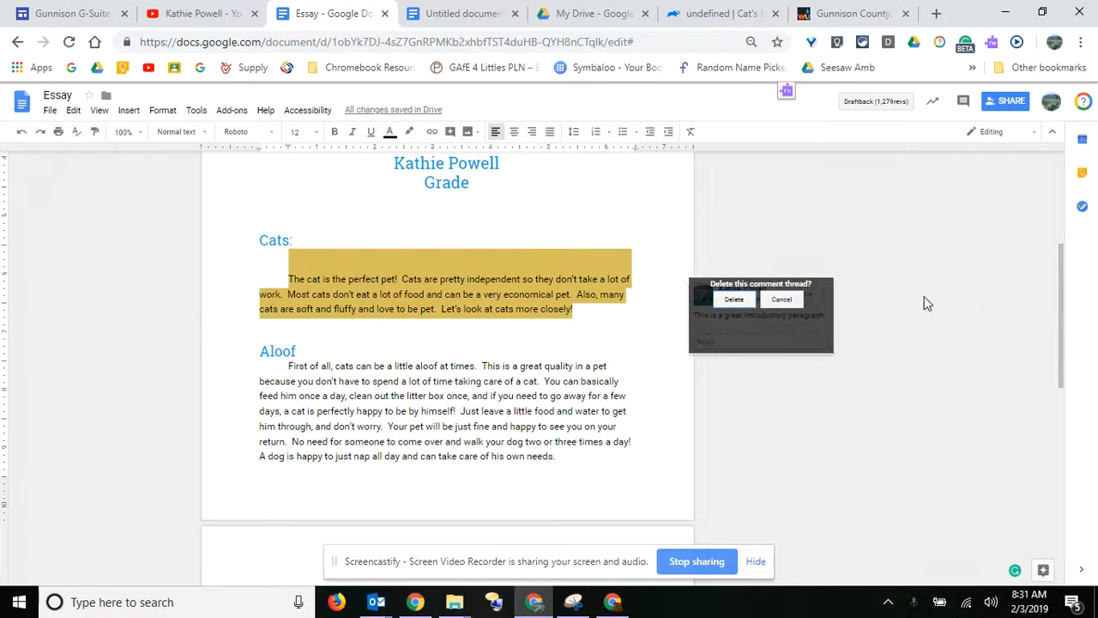
pyautogui.click(734, 298)
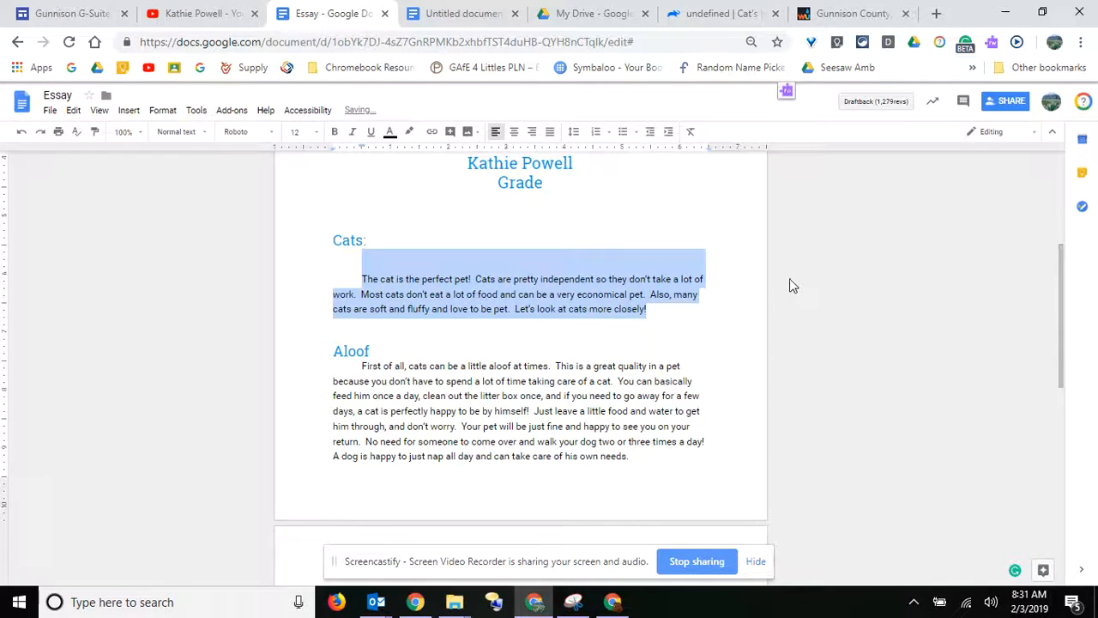